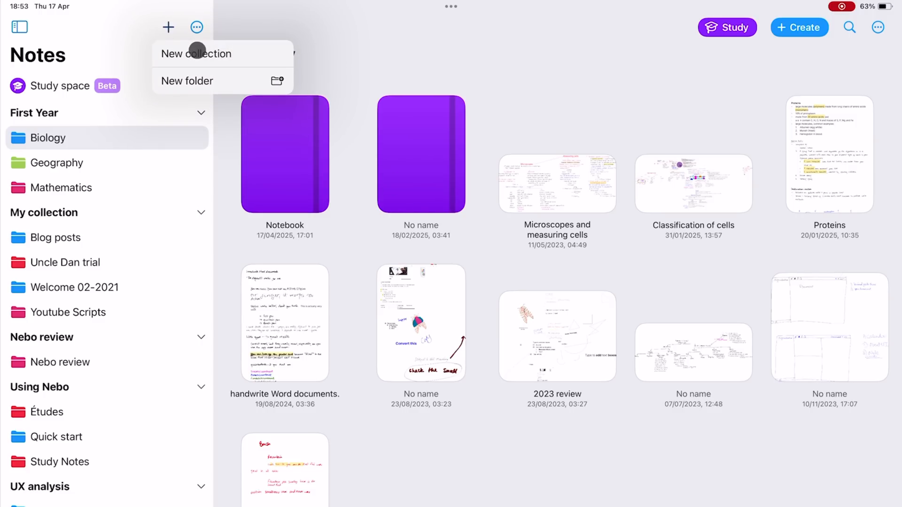
Create a new collection named 'Nebo for iPad course.' (with a stray full stop)
left_click(196, 53)
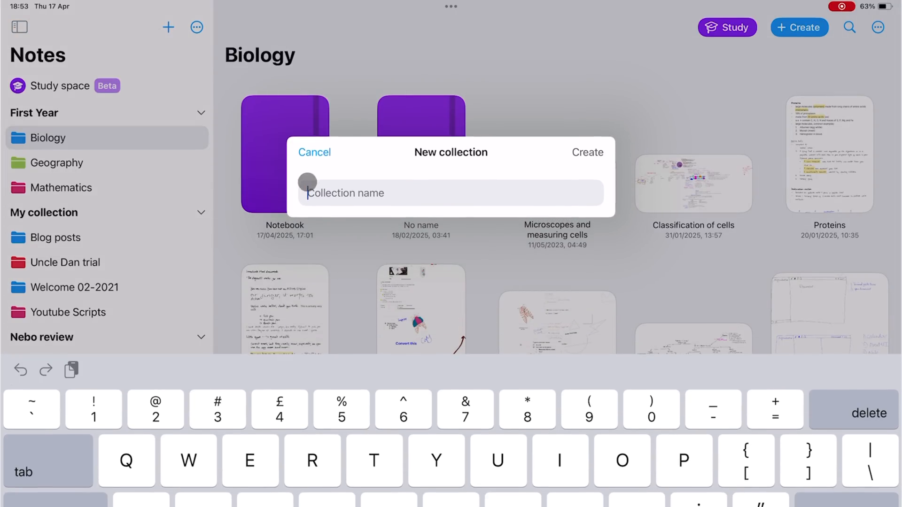
type("Nebo")
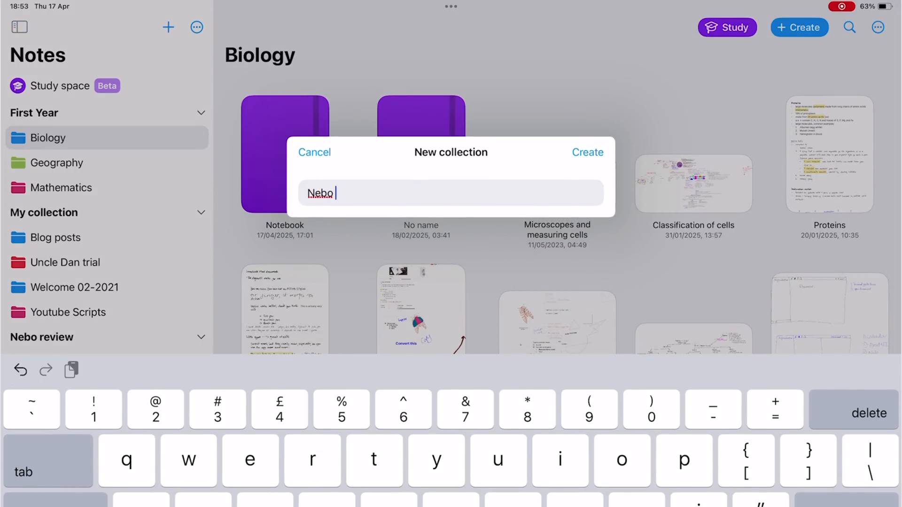
type("for iPad")
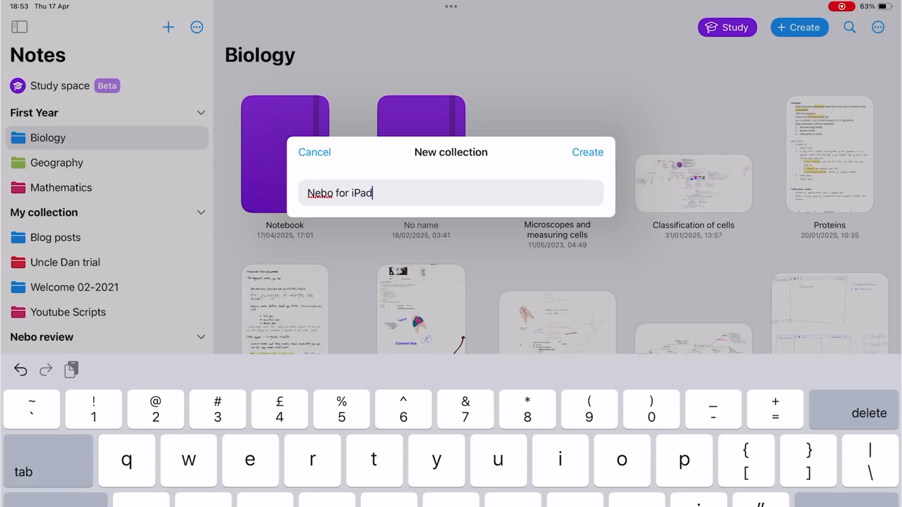
type("cous")
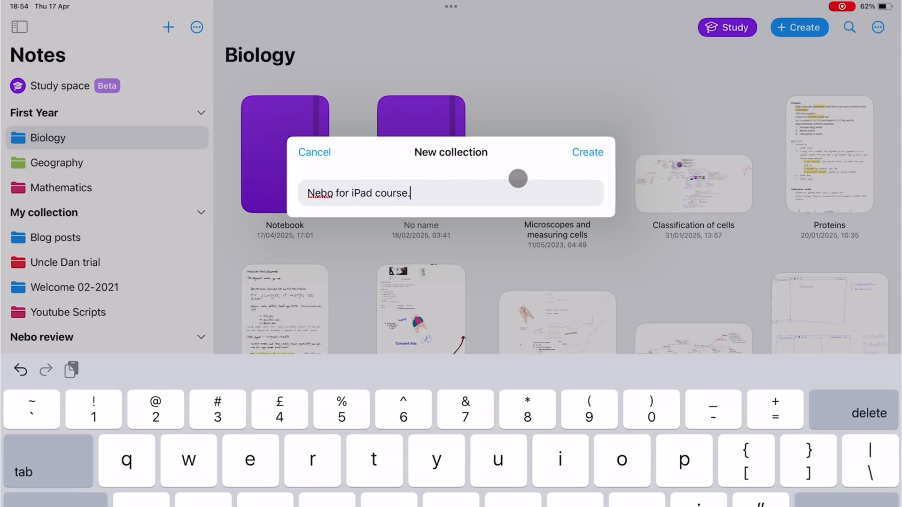
left_click(587, 152)
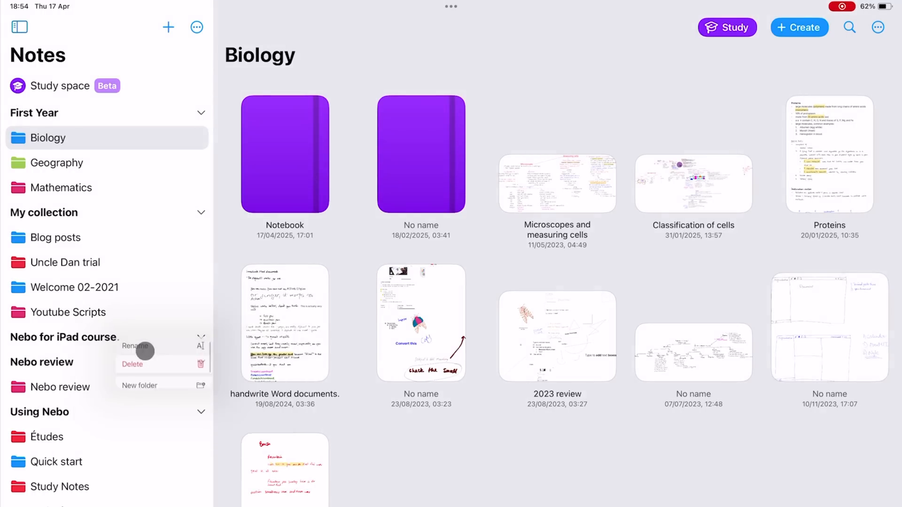
Rename the collection to 'Nebo for iPad course' without the trailing full stop
left_click(132, 347)
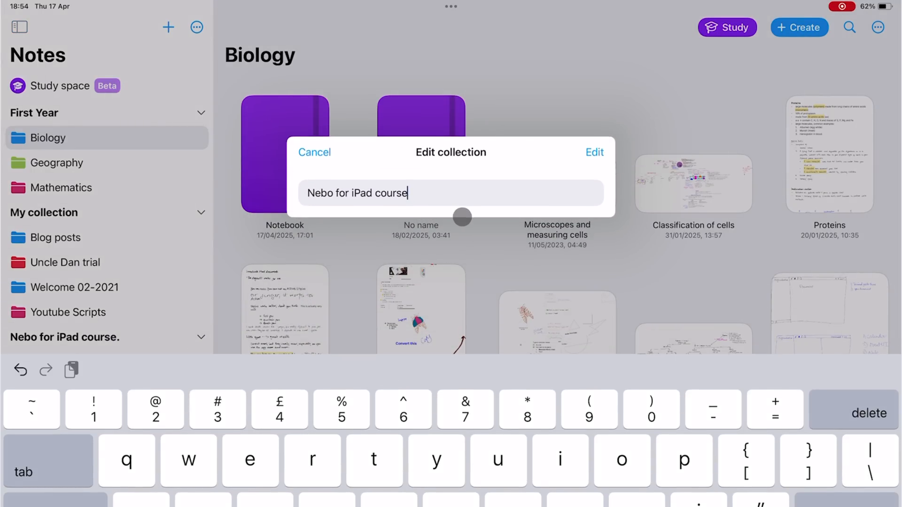
left_click(313, 152)
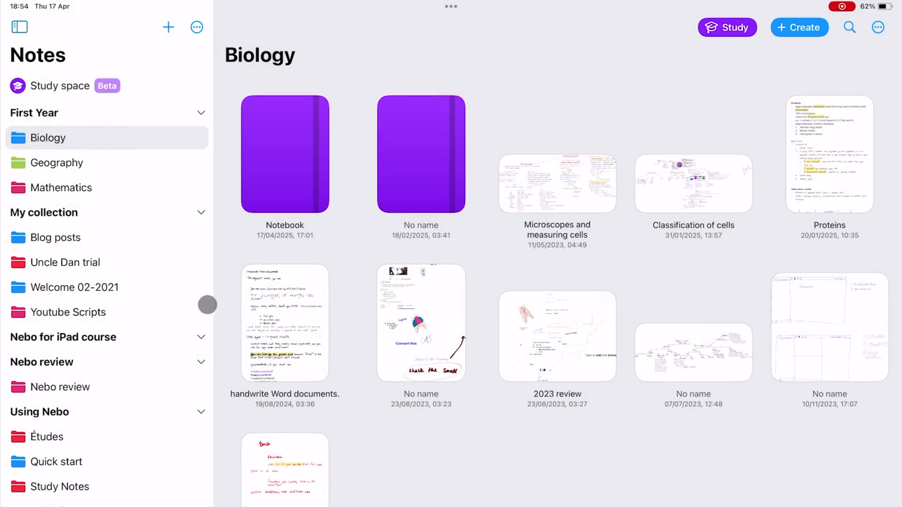
mouse_move(72, 230)
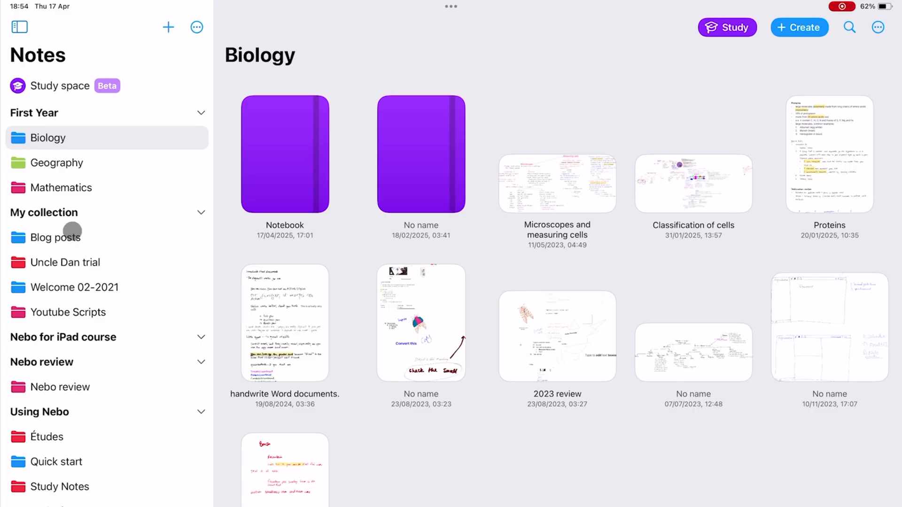
left_click(167, 27)
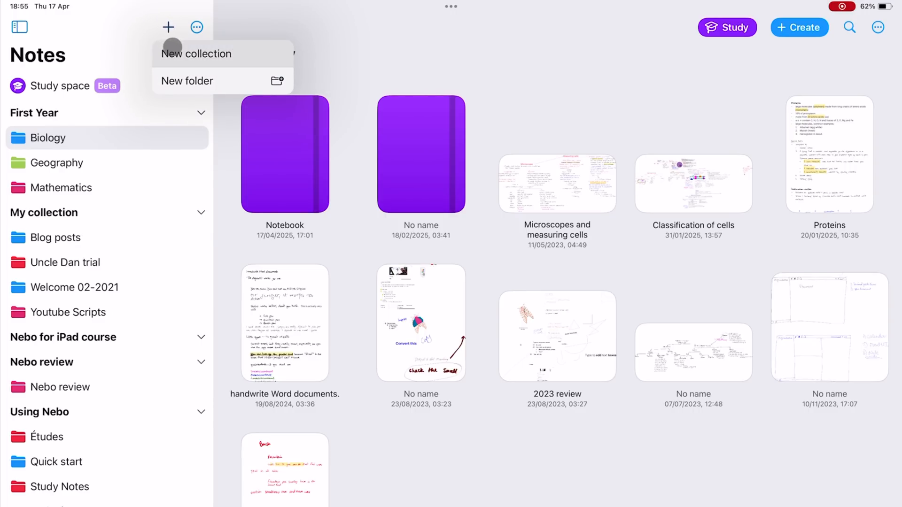
Create a light green 'Documents' folder inside the Nebo for iPad course collection
left_click(186, 81)
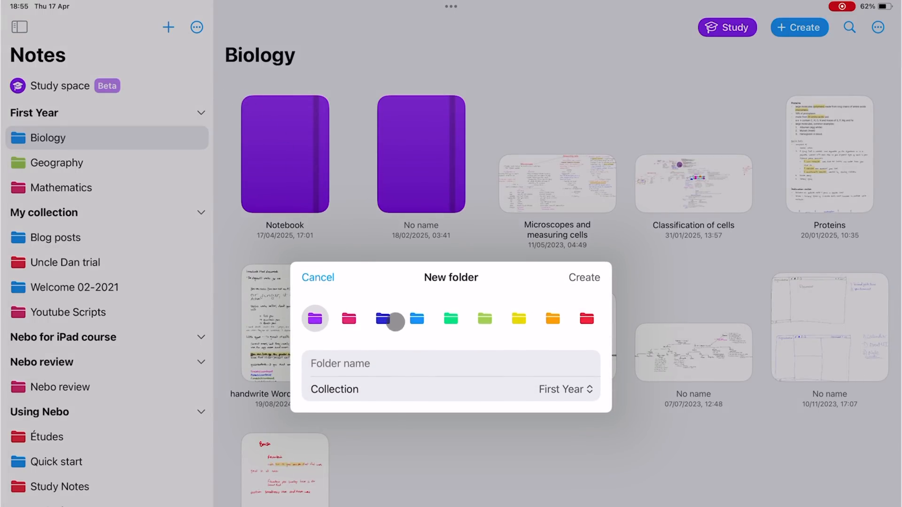
left_click(565, 389)
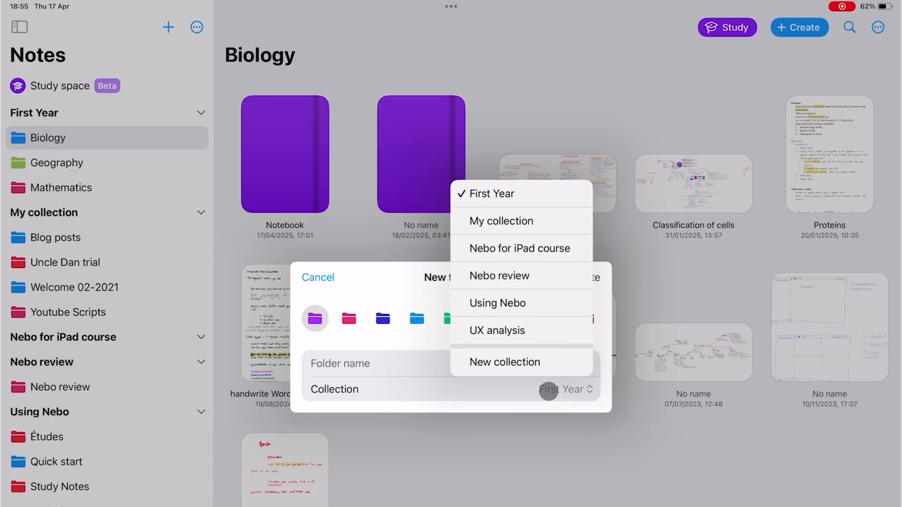
left_click(519, 248)
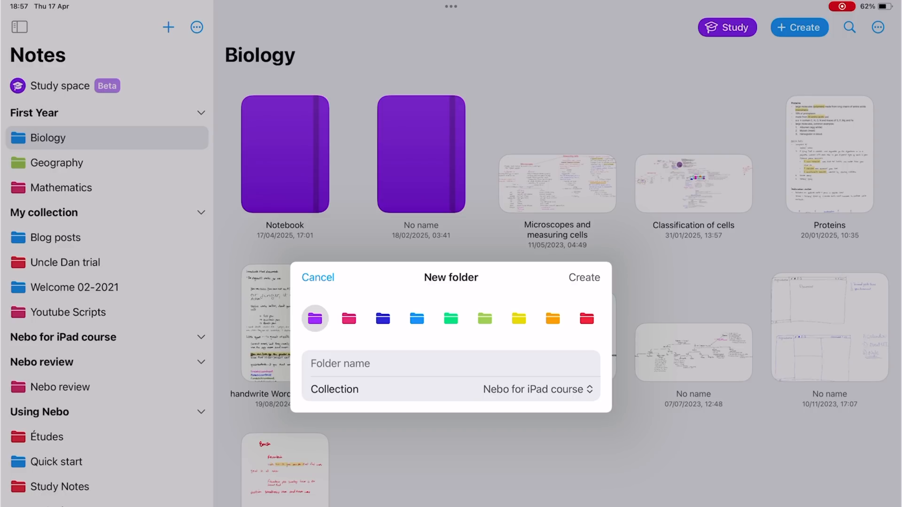
left_click(451, 318)
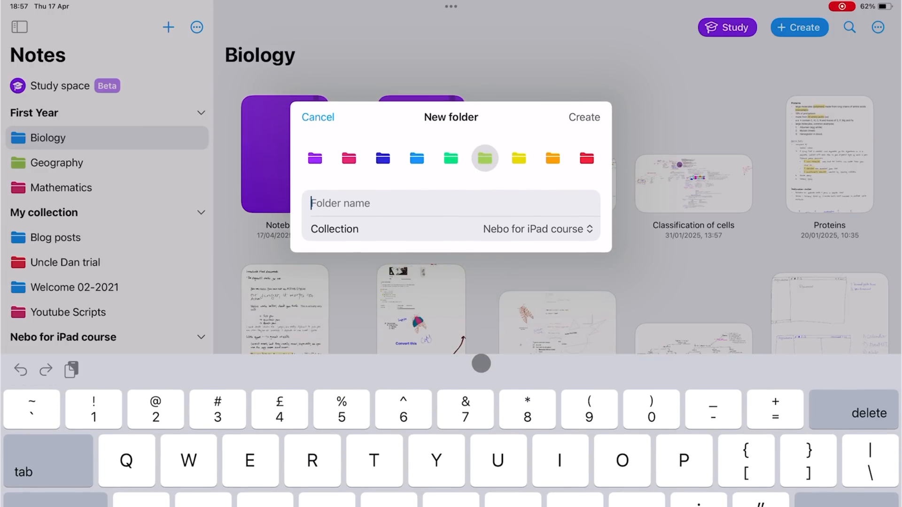
type("Doc")
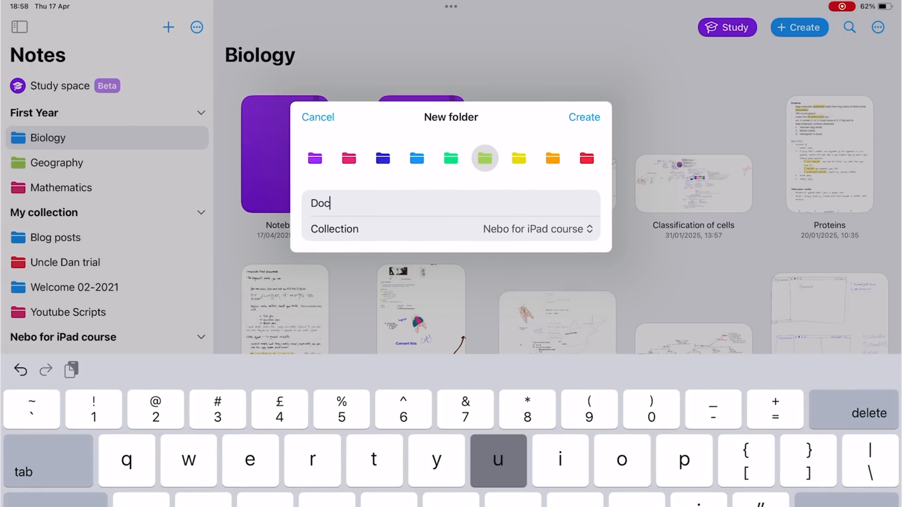
type("uments")
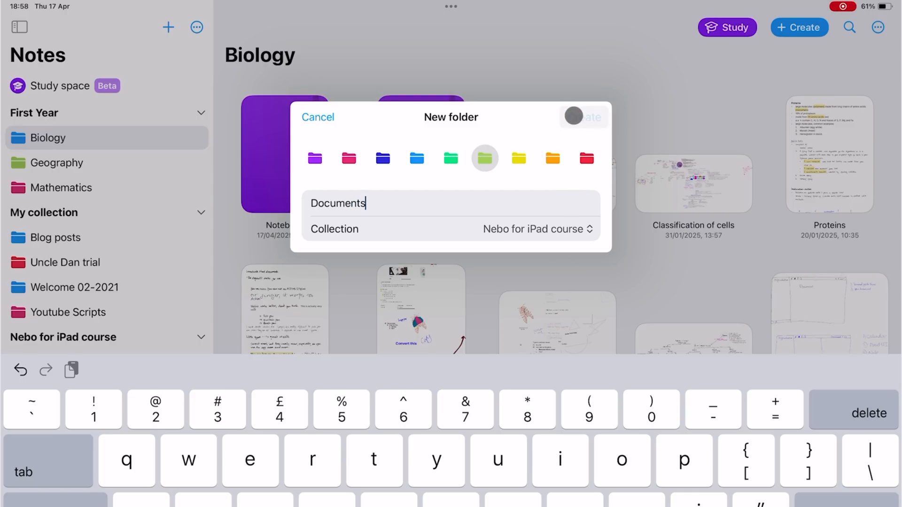
left_click(584, 116)
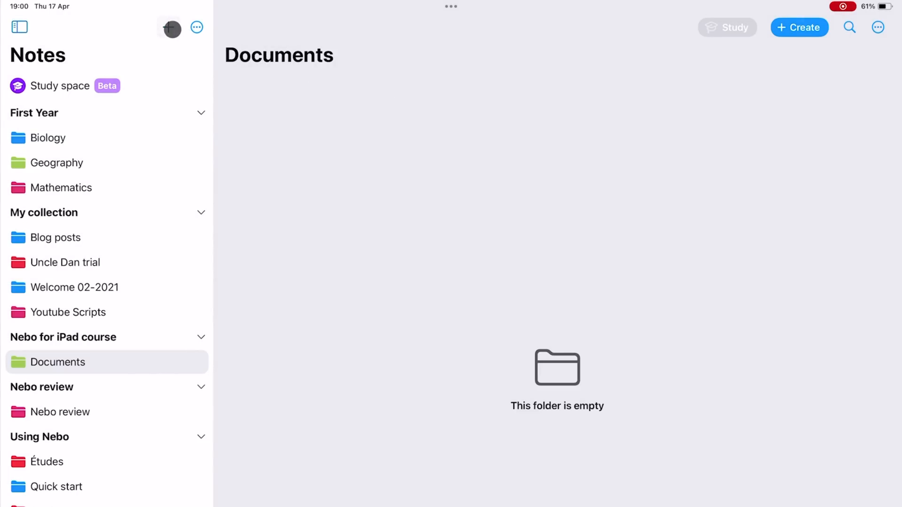
Add Board, Notes and a yellow PDFs folder to the Nebo for iPad course collection
left_click(168, 27)
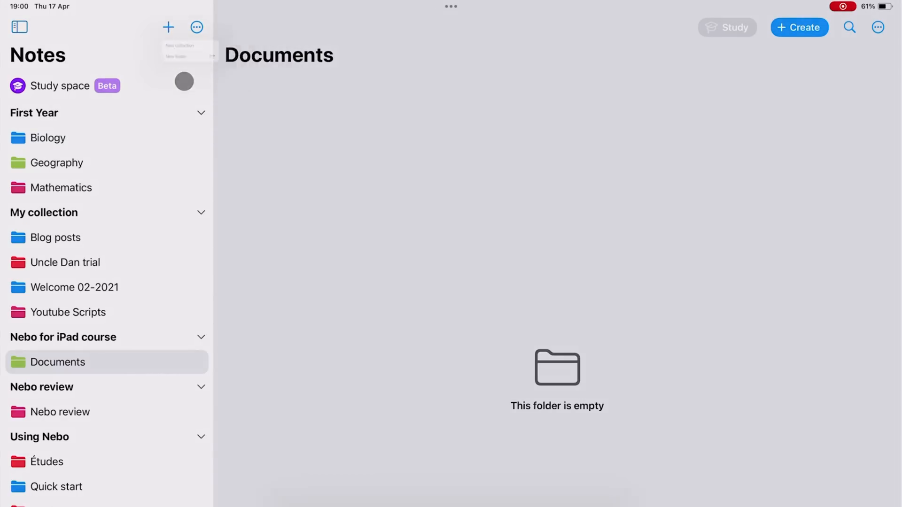
left_click(178, 56)
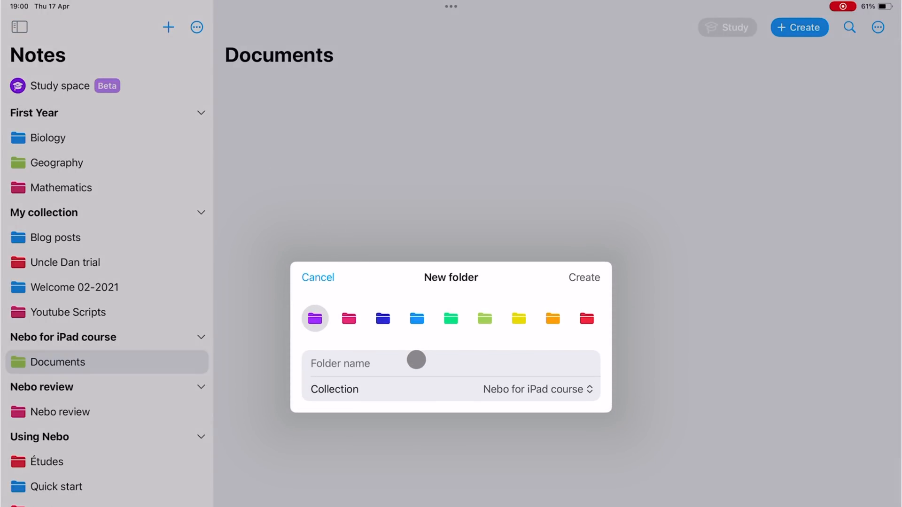
left_click(404, 362)
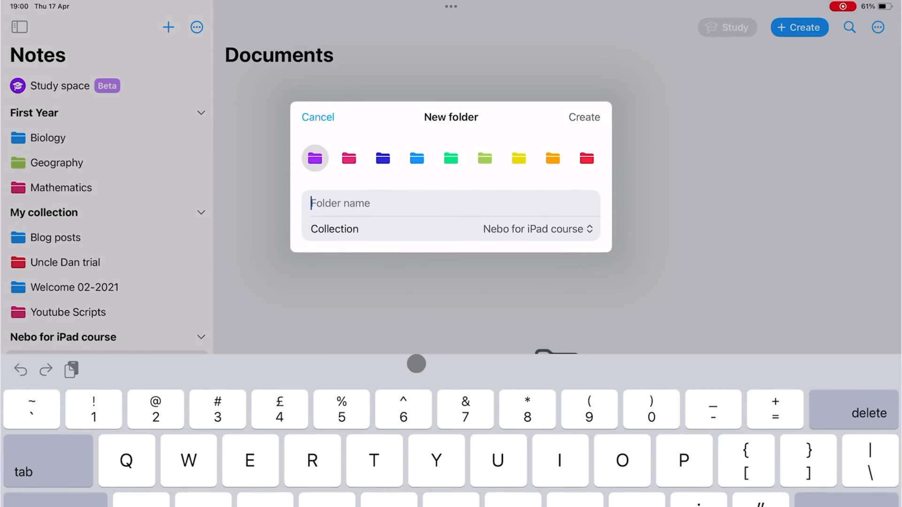
type("Notes")
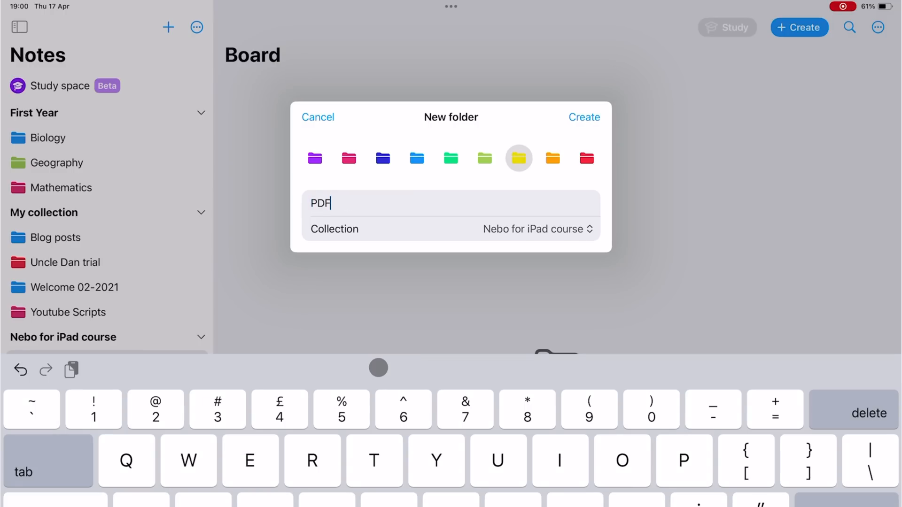
type("s")
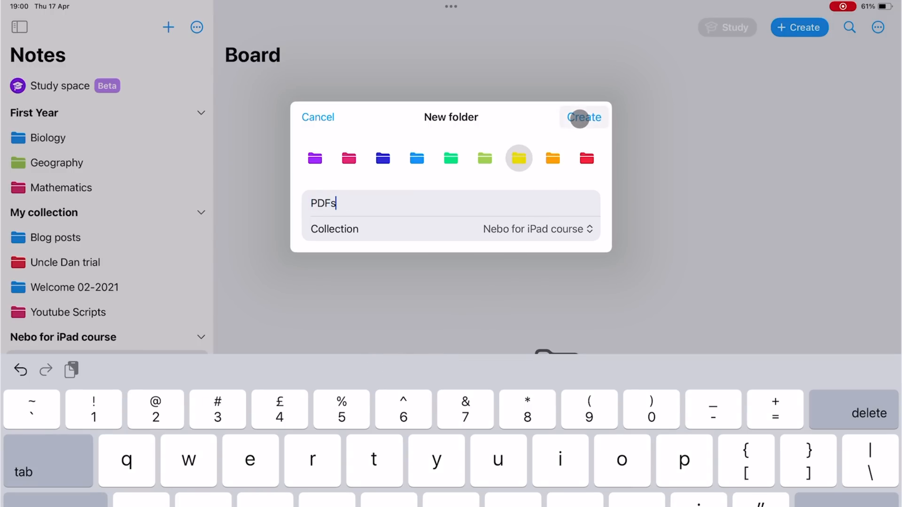
left_click(583, 117)
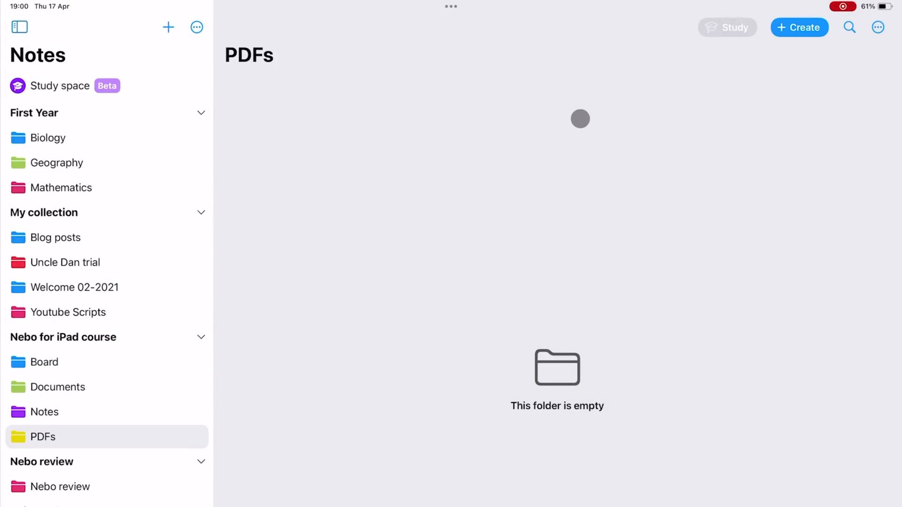